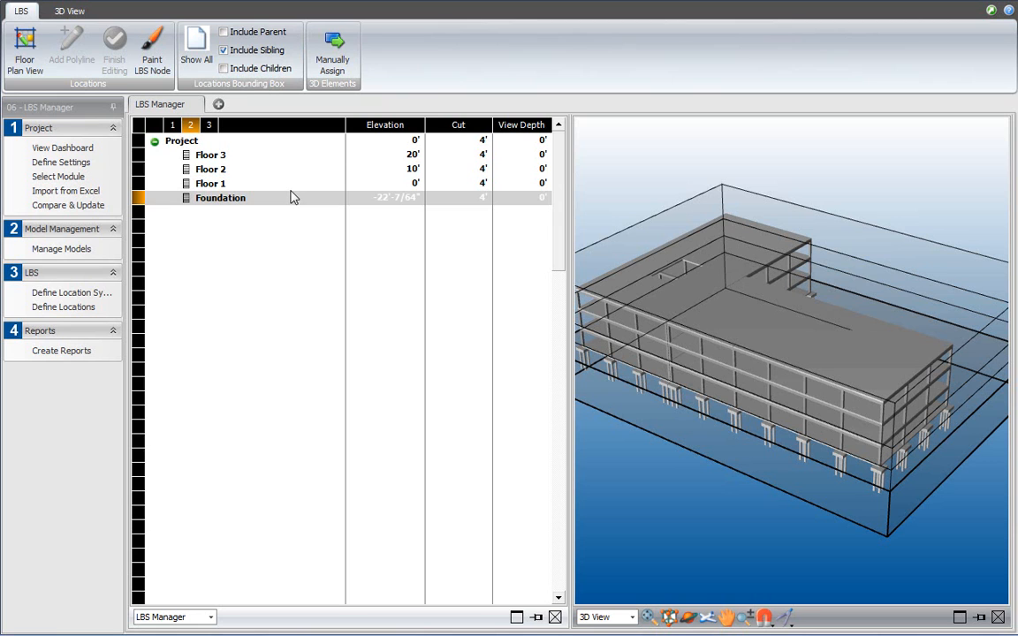
mouse_move(226, 197)
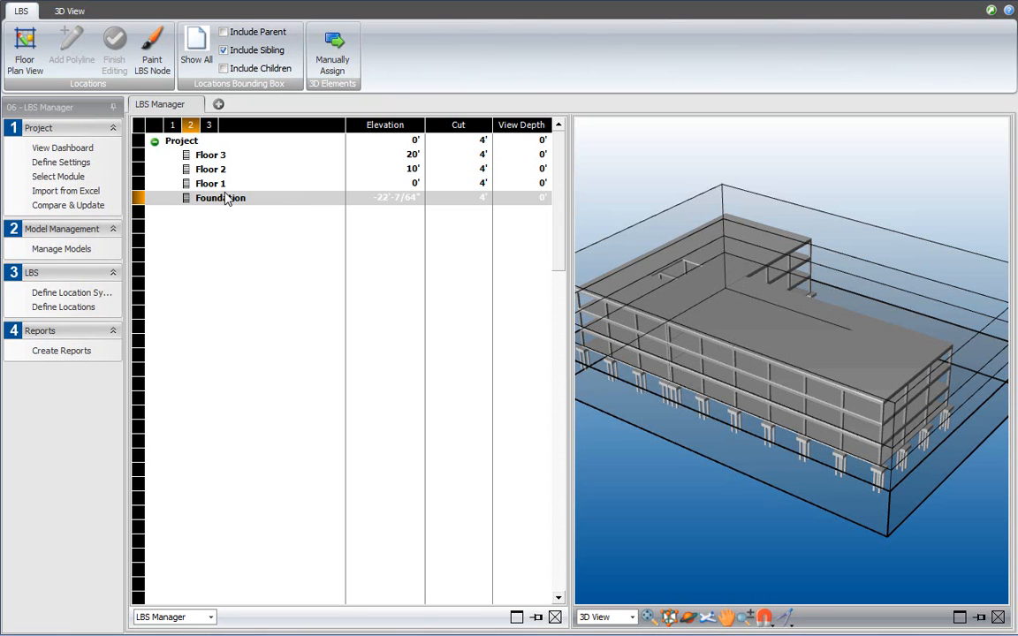
mouse_move(236, 171)
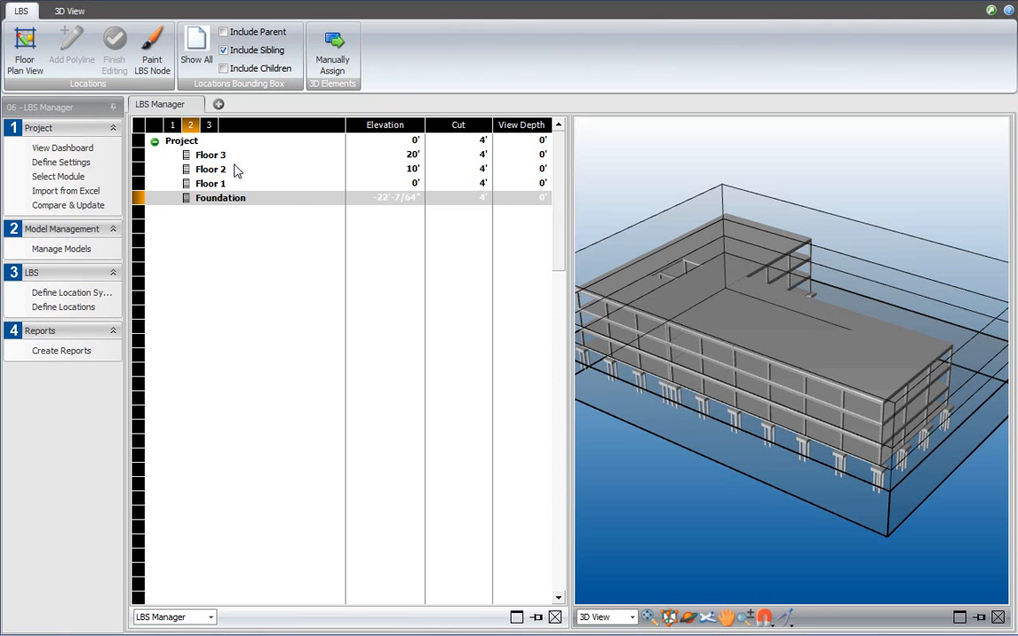
mouse_move(214, 202)
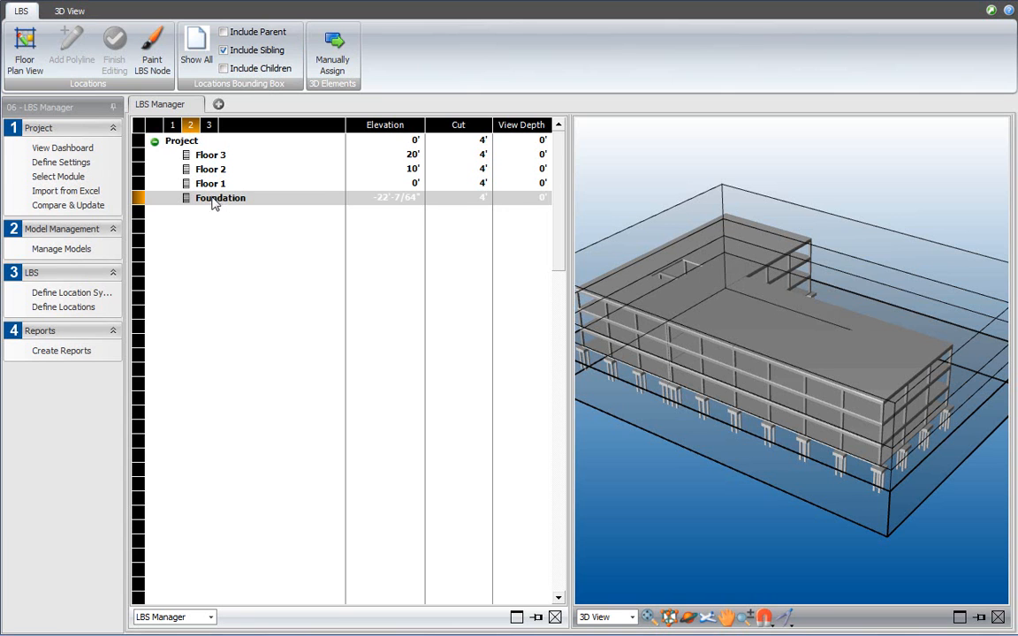
Step: Preview Floor 2 and Floor 3, then open the Foundation level as a floor plan
click(210, 169)
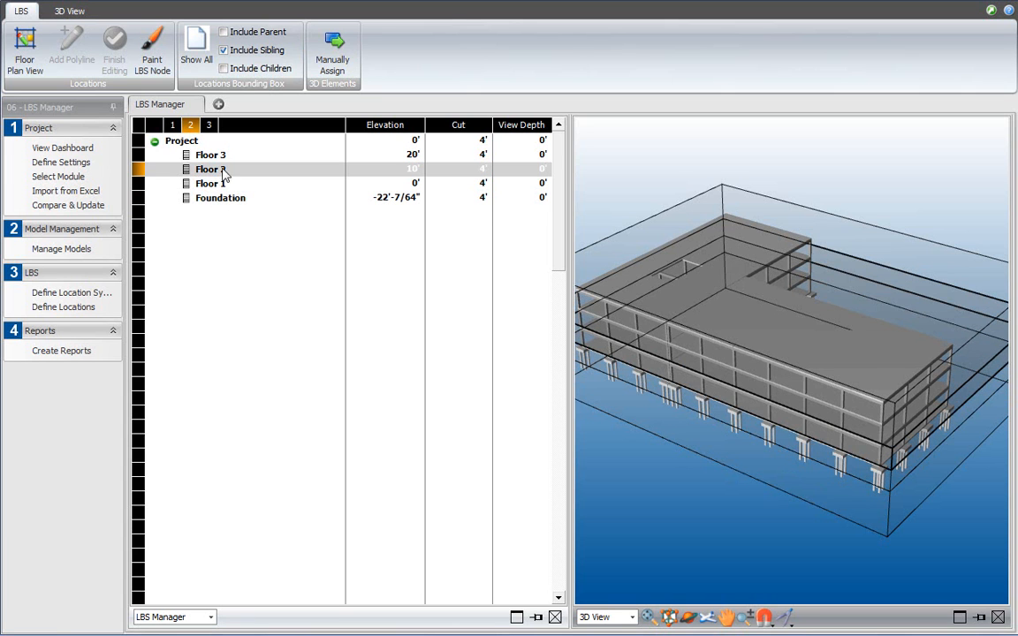
click(211, 154)
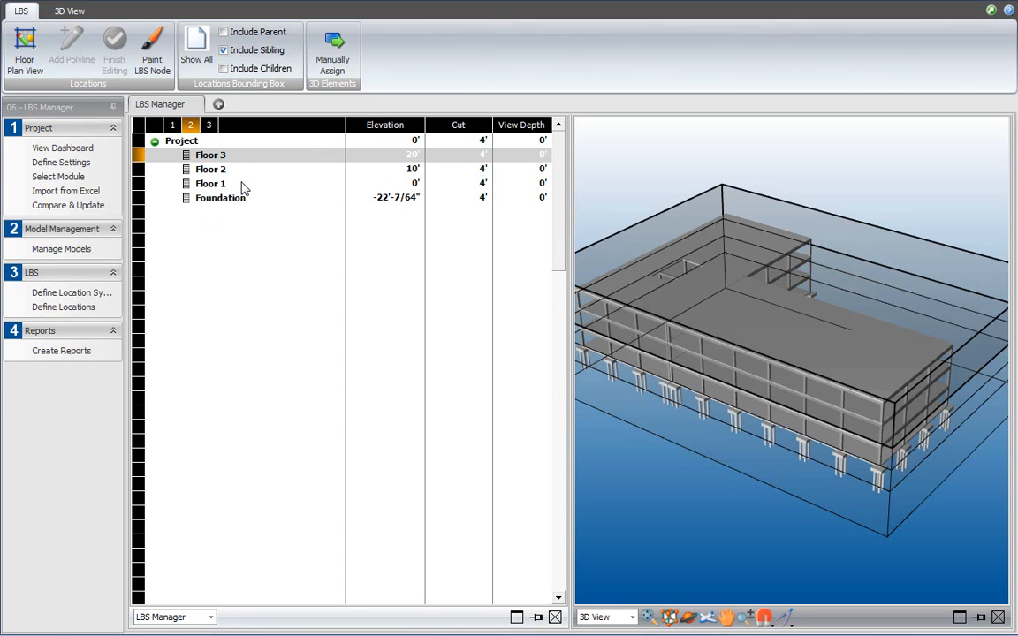
click(220, 197)
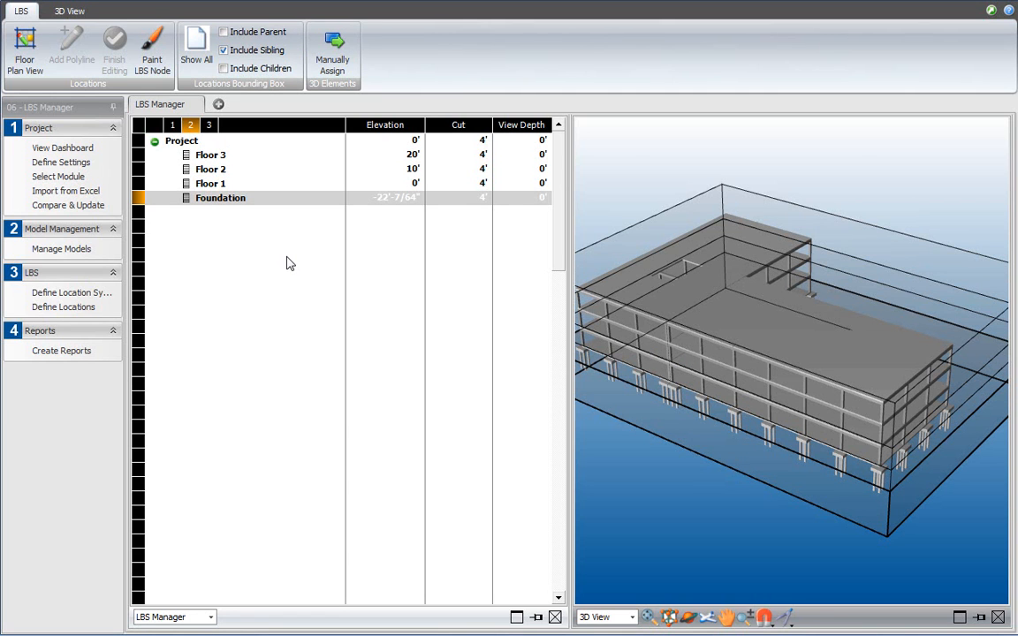
mouse_move(349, 195)
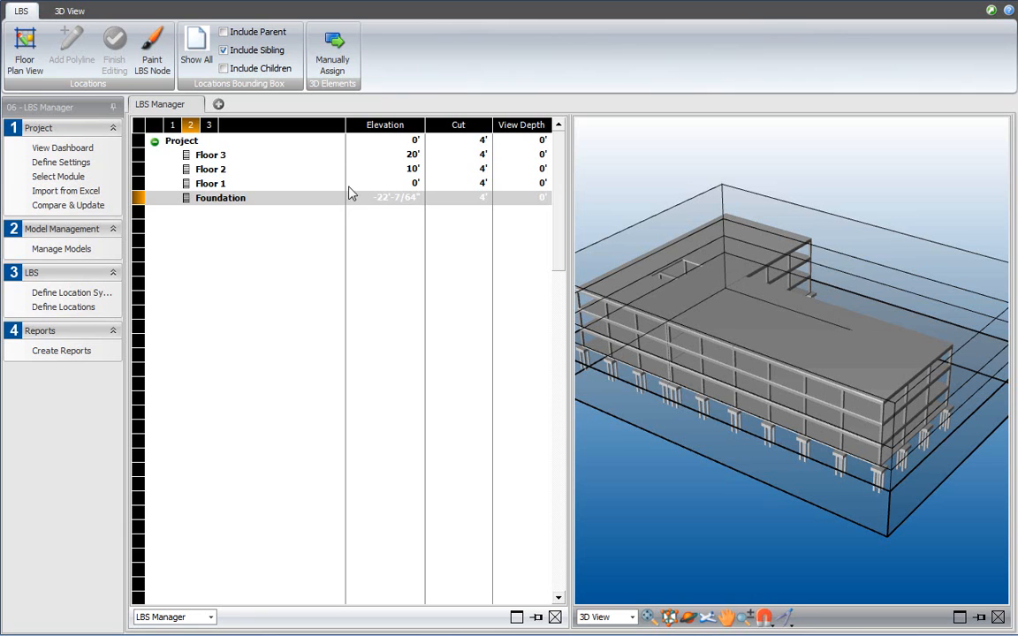
mouse_move(395, 217)
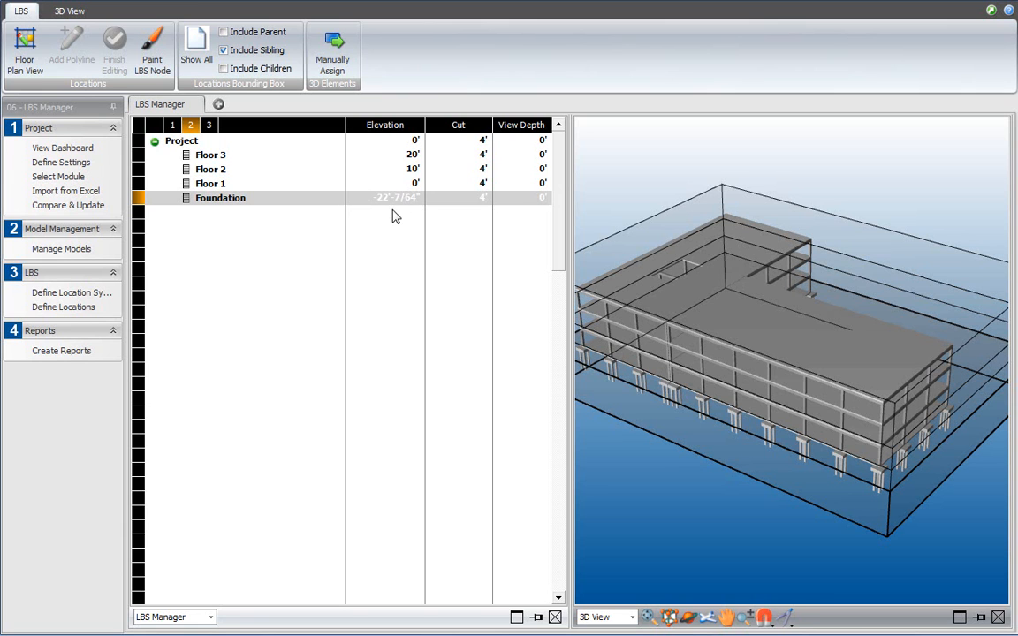
mouse_move(297, 209)
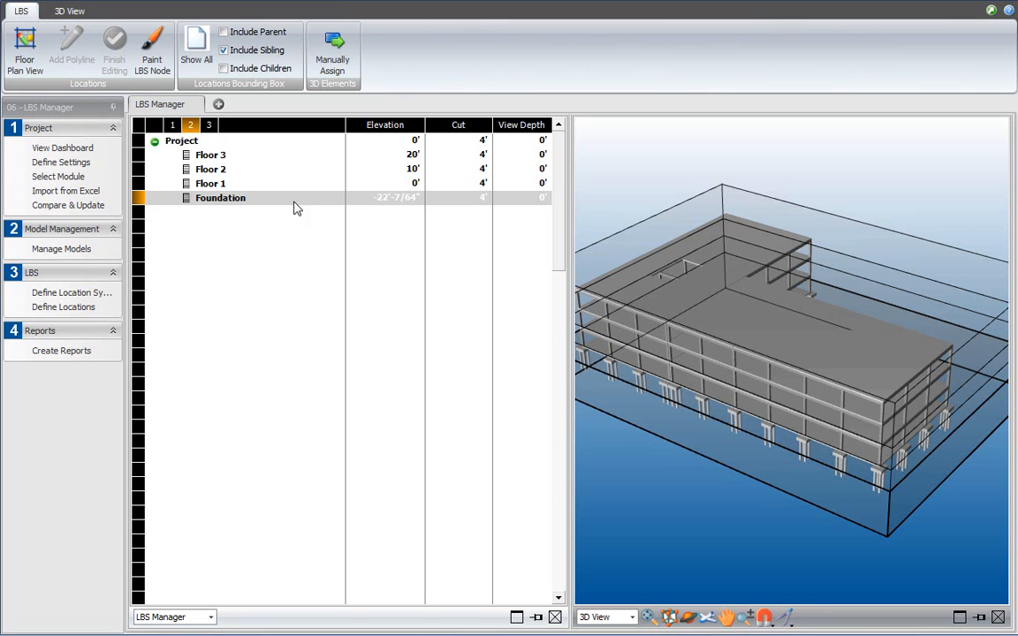
mouse_move(278, 216)
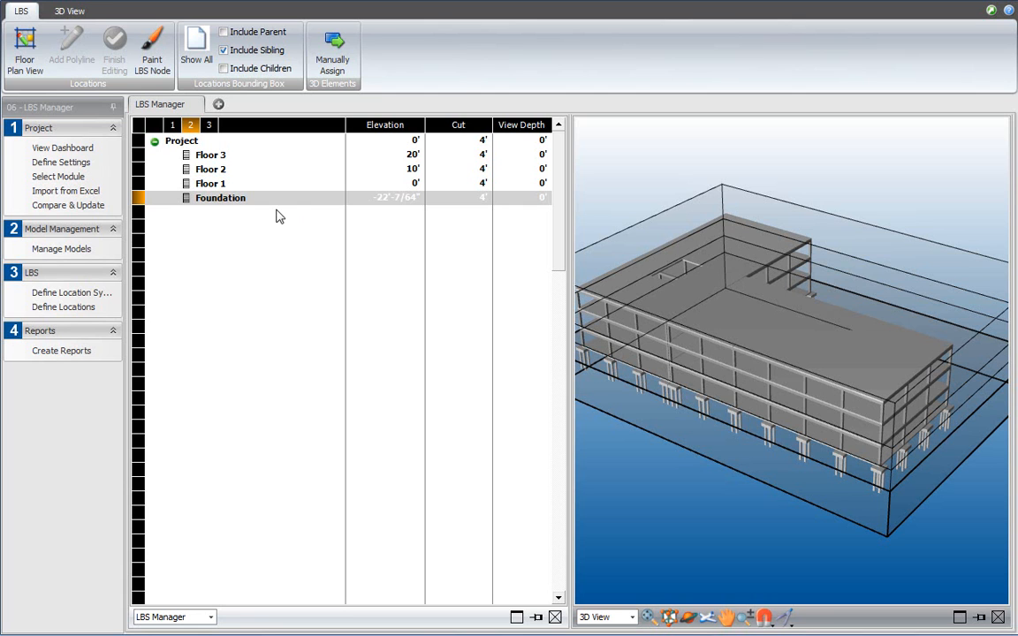
mouse_move(236, 187)
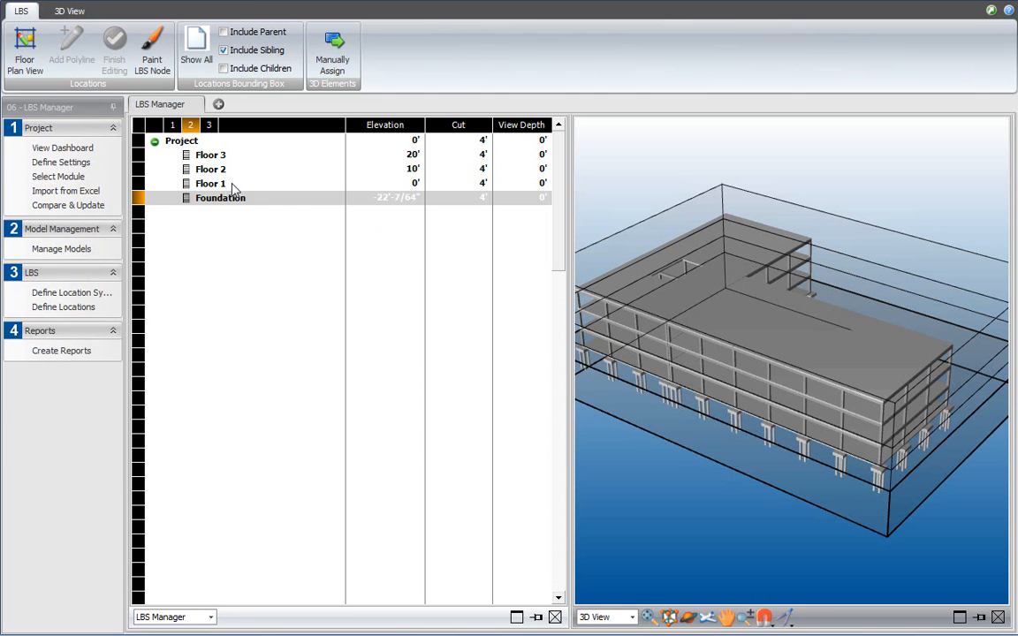
right_click(220, 197)
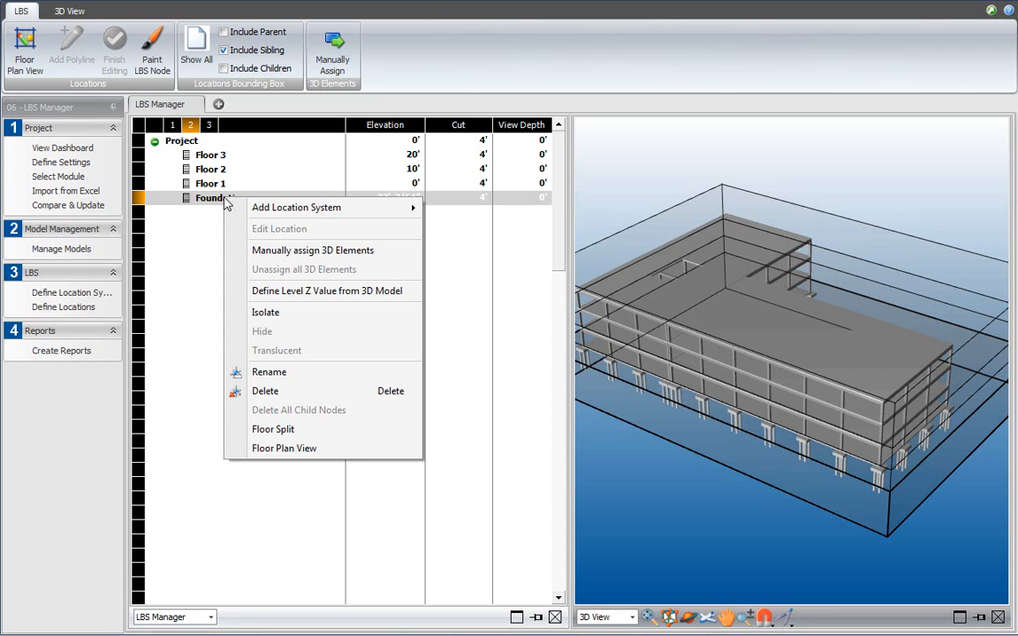
click(284, 448)
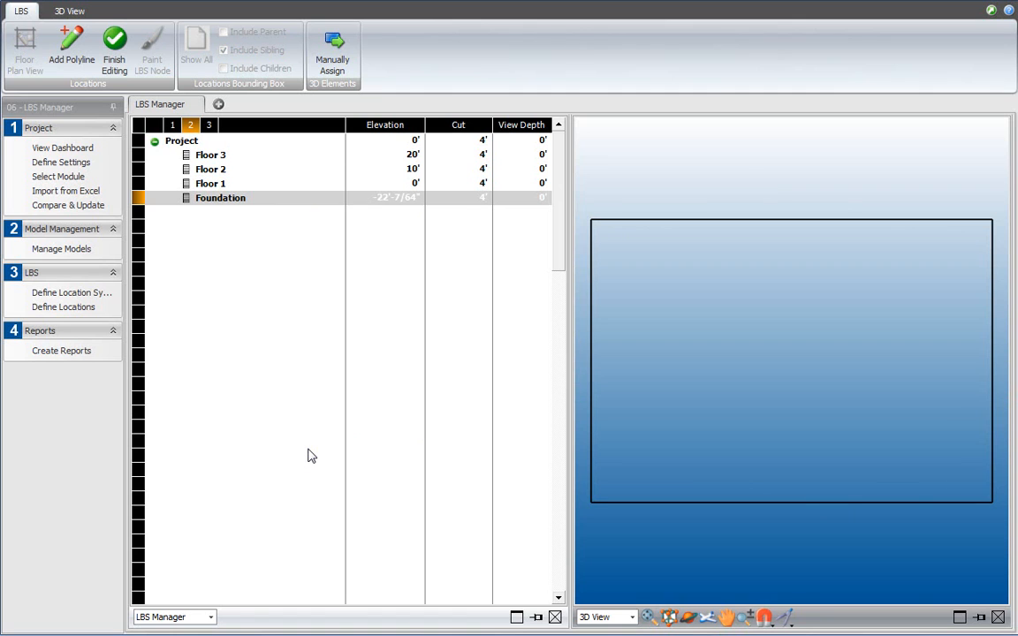
mouse_move(531, 260)
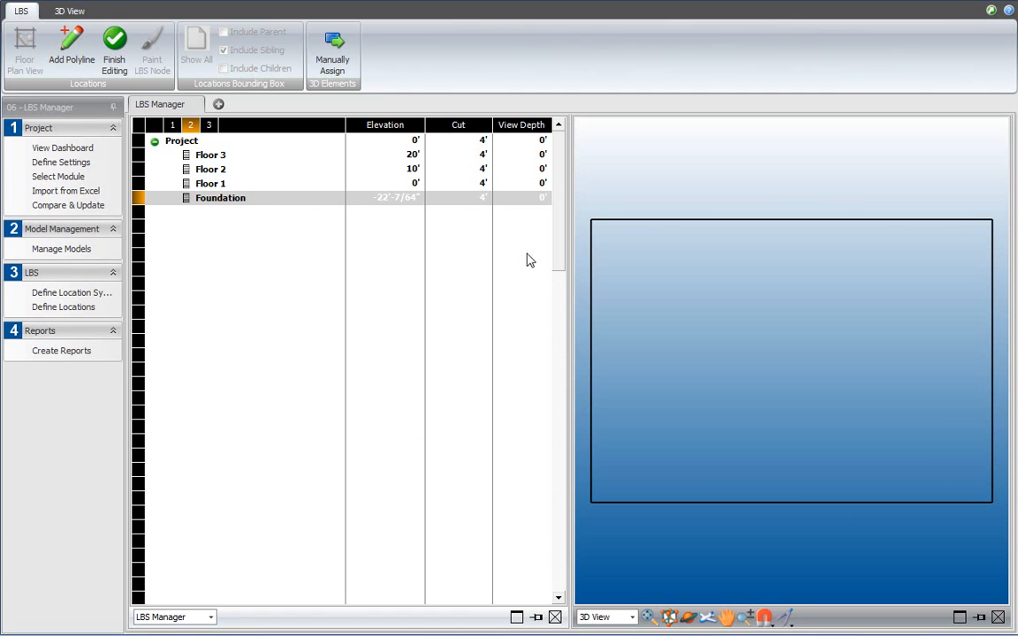
mouse_move(483, 212)
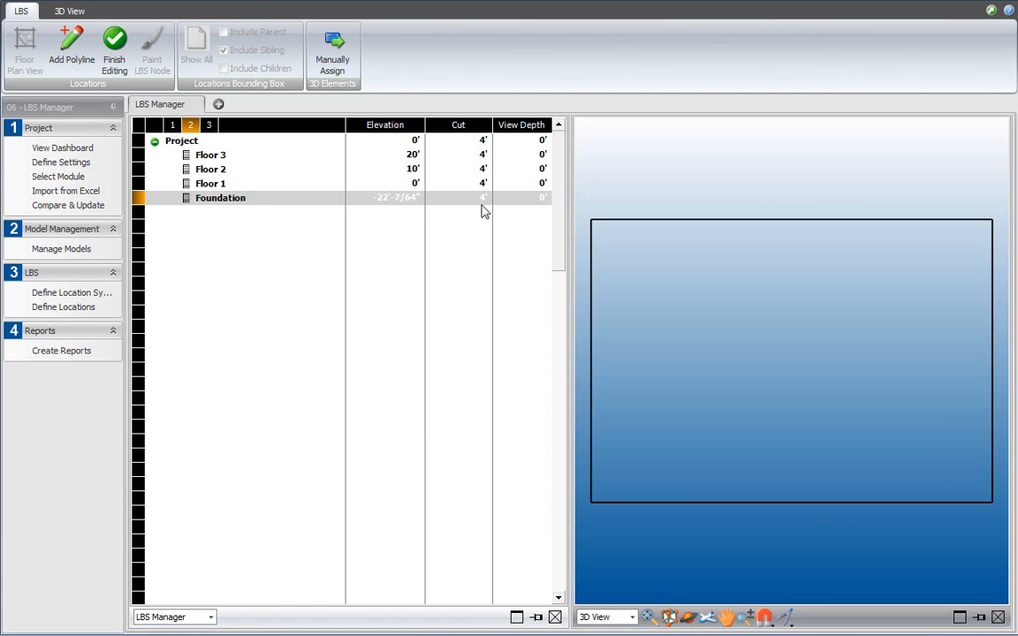
mouse_move(391, 205)
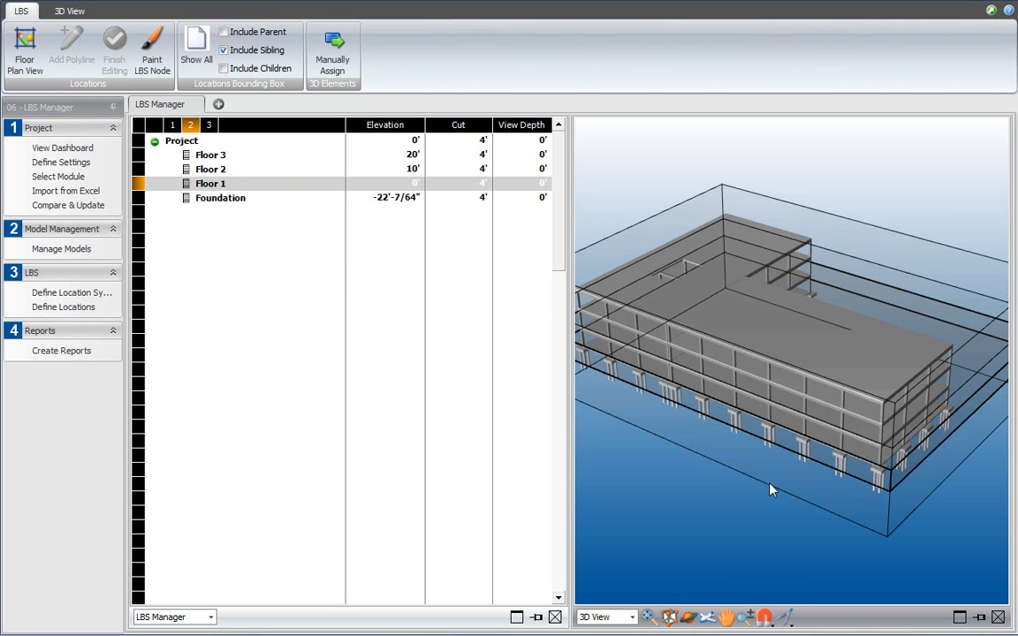
mouse_move(791, 487)
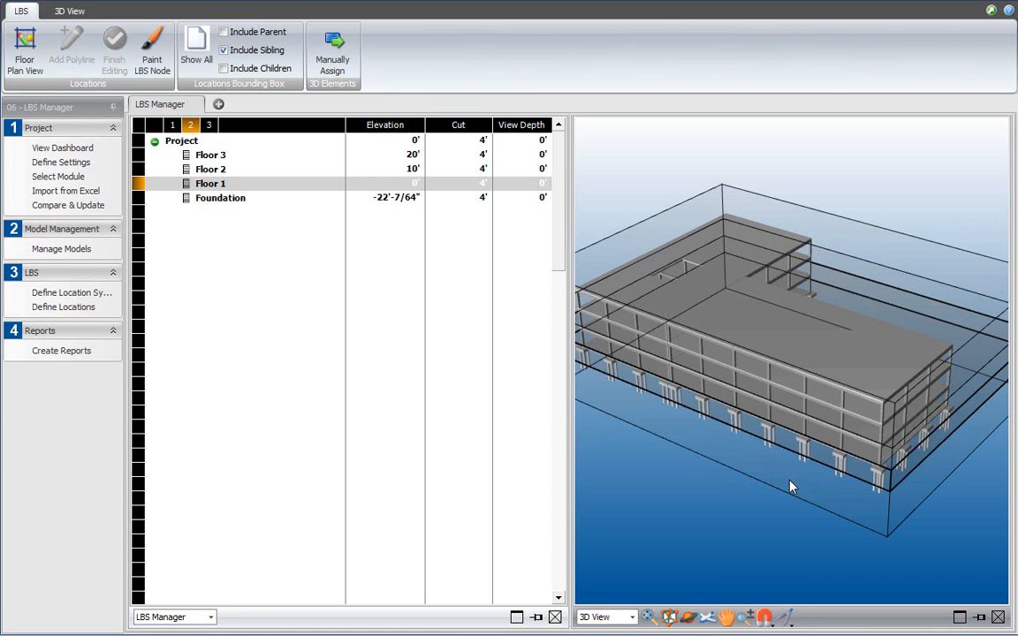
mouse_move(493, 263)
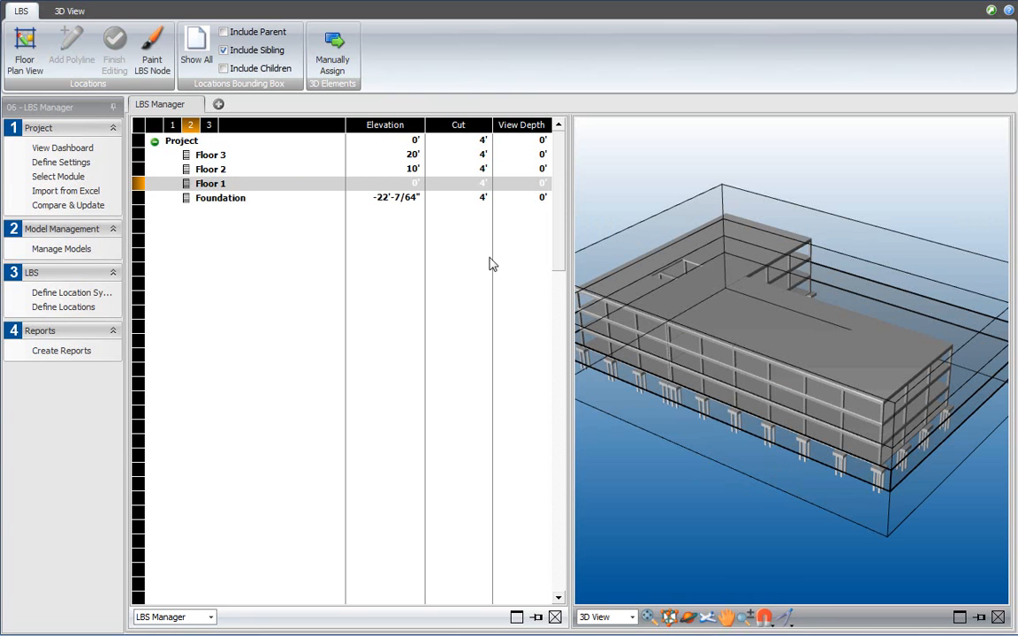
Step: Enter 20 as the Foundation level's cut and check its elevation value
click(220, 197)
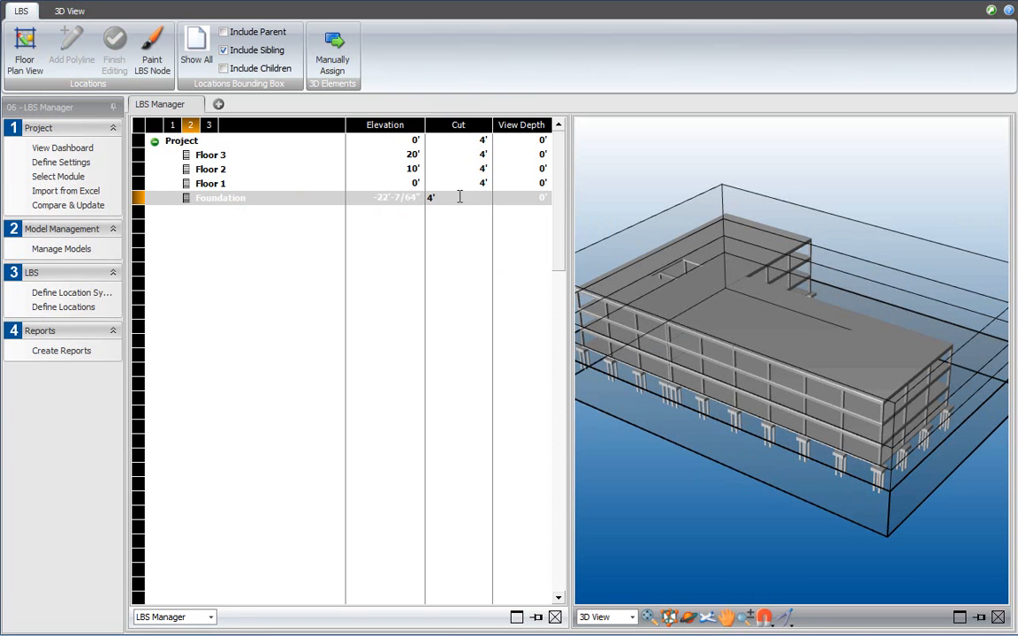
text(20)
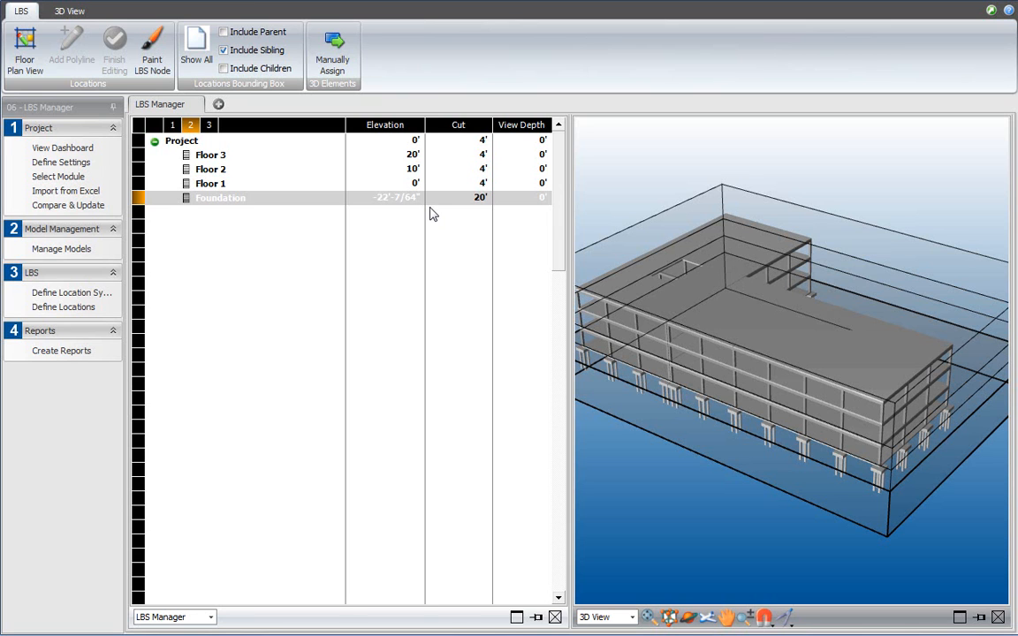
mouse_move(475, 204)
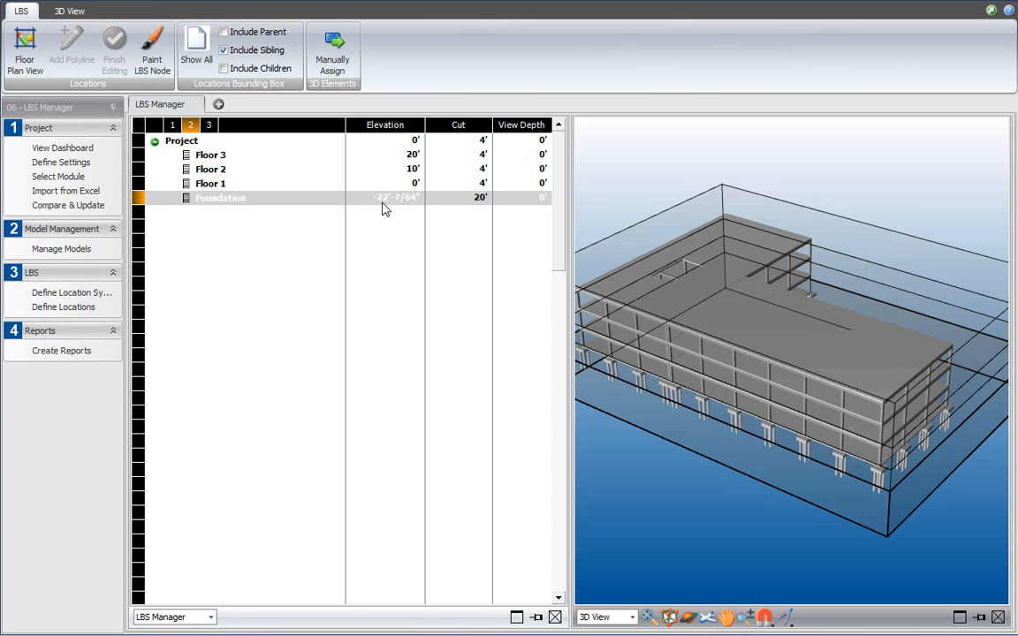
double_click(209, 197)
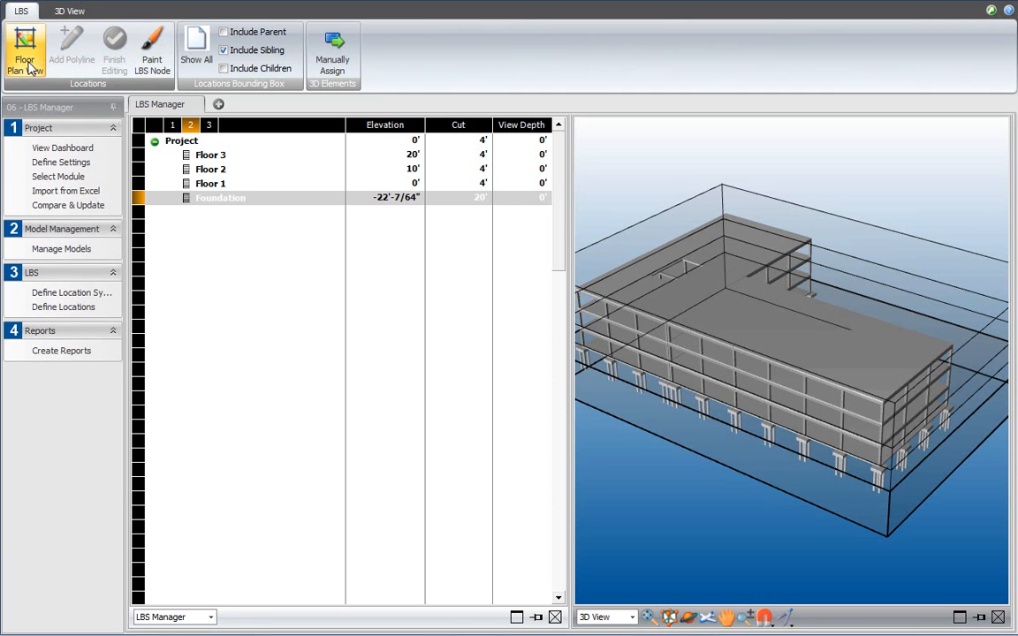
Step: Open the Foundation level's floor plan showing the pad footings
click(25, 53)
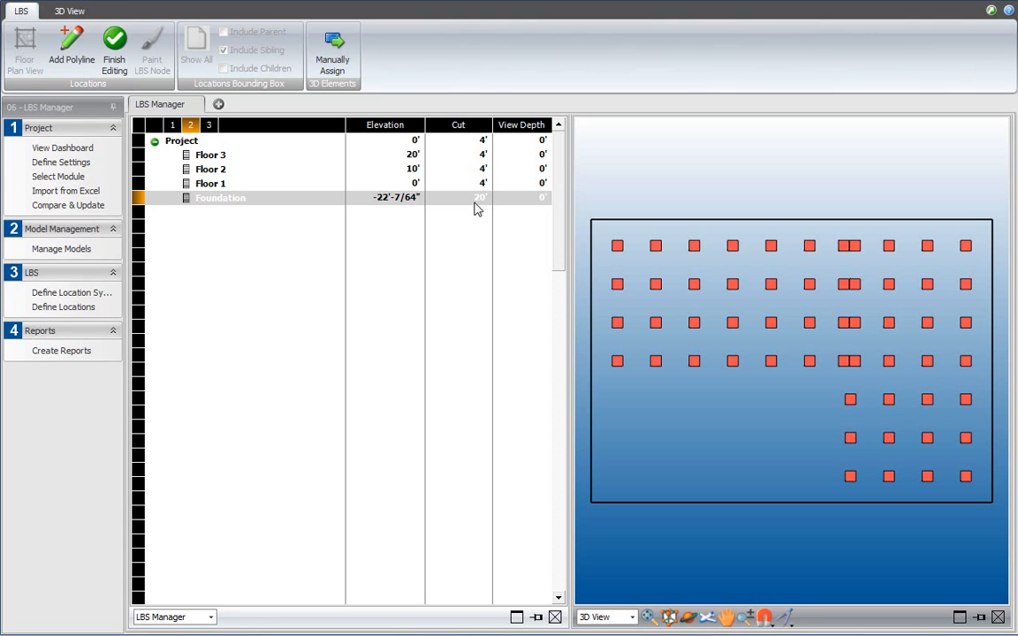
mouse_move(459, 196)
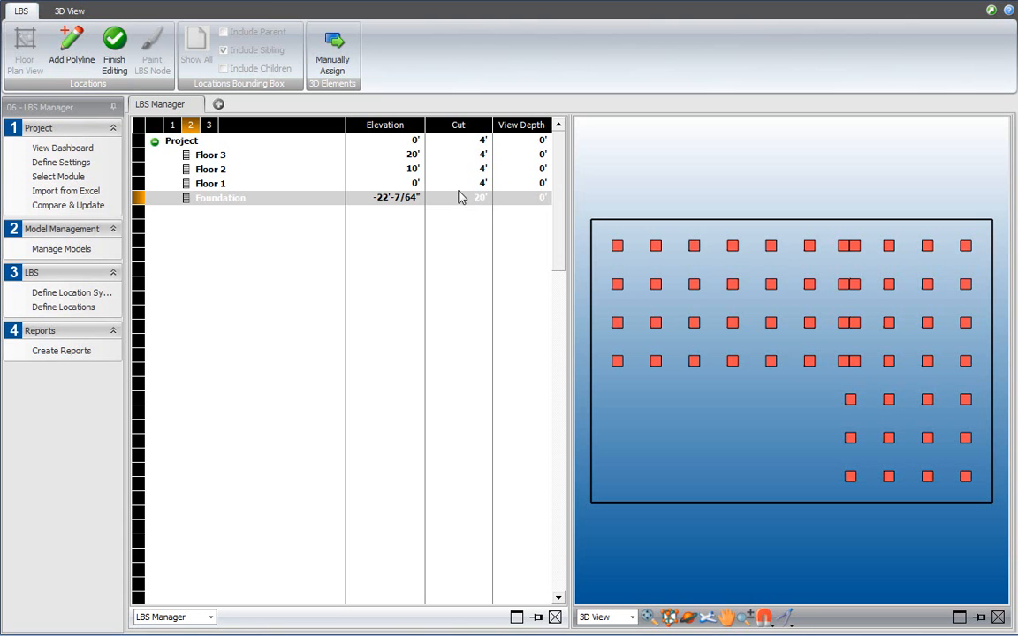
mouse_move(526, 202)
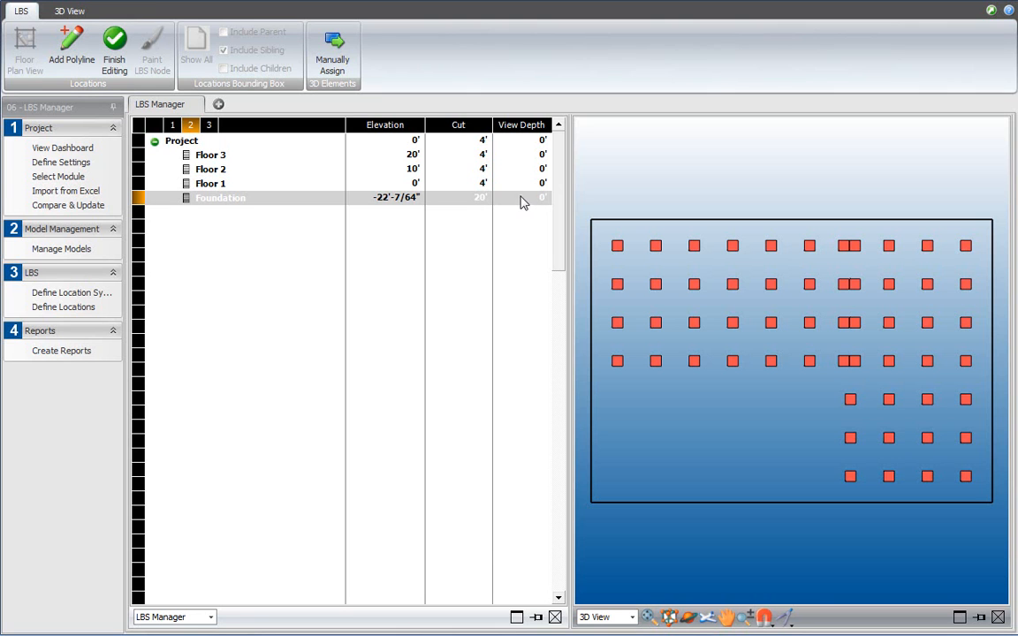
mouse_move(386, 199)
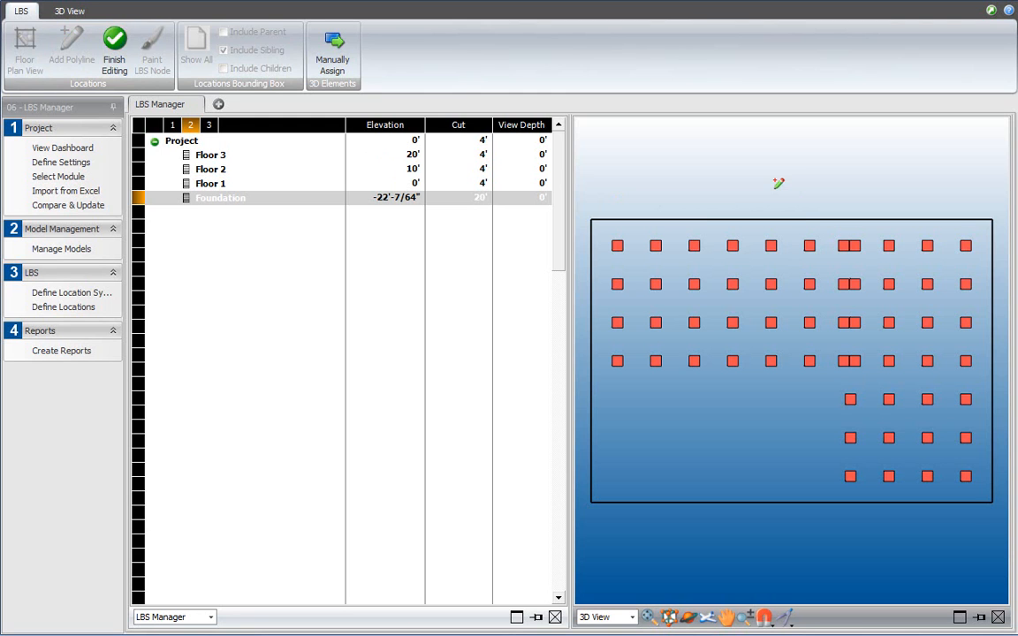
mouse_move(631, 197)
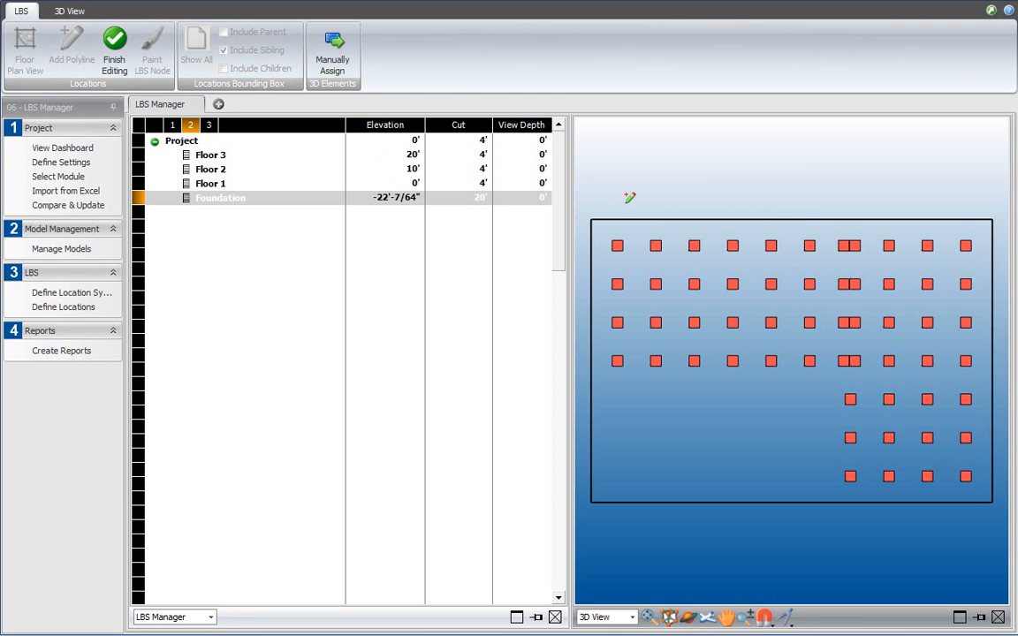
mouse_move(738, 237)
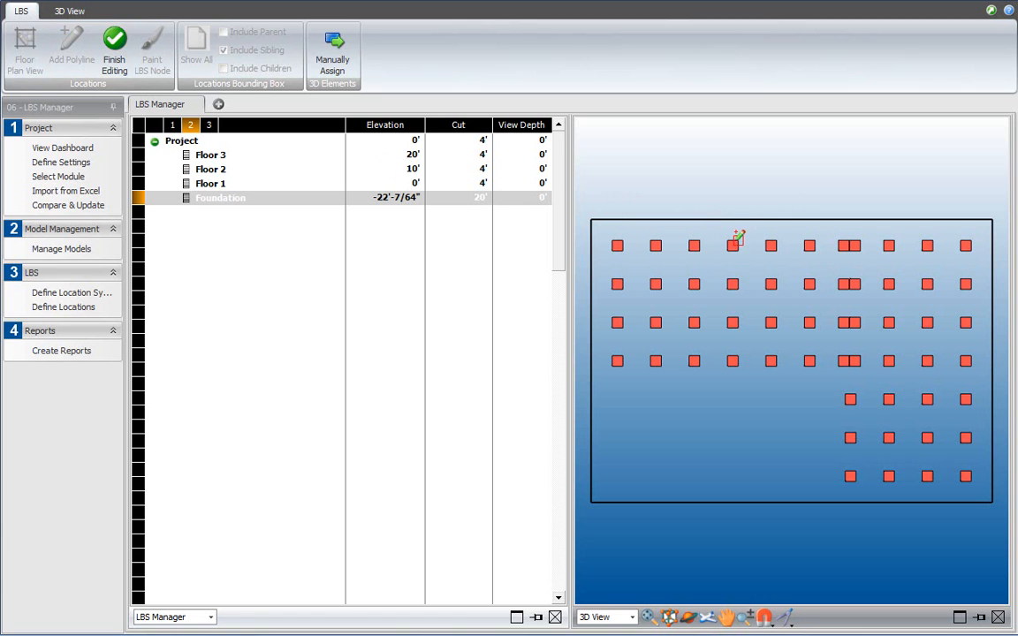
mouse_move(751, 219)
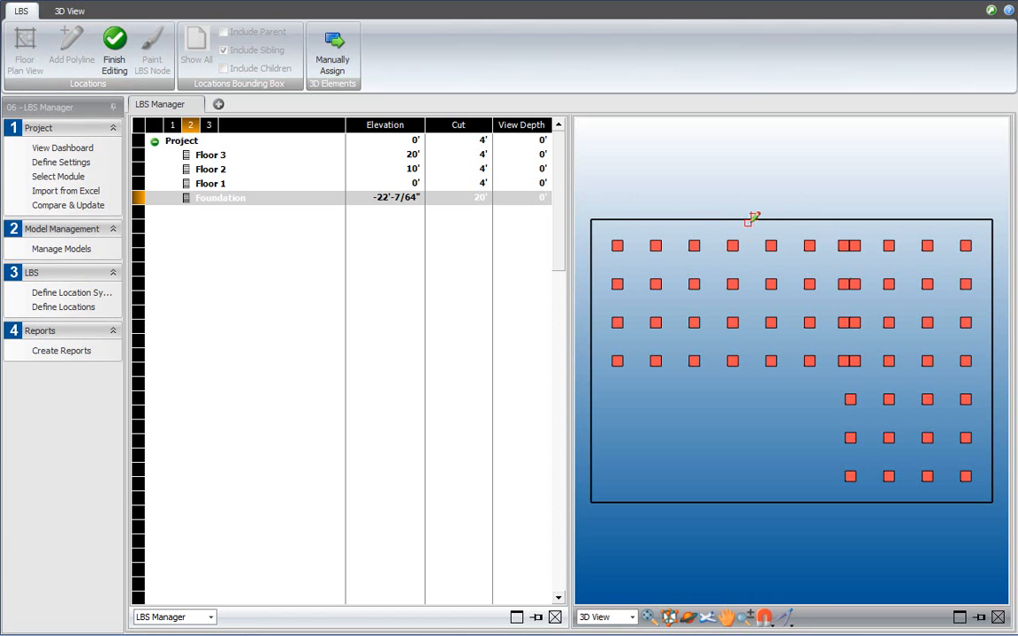
mouse_move(765, 218)
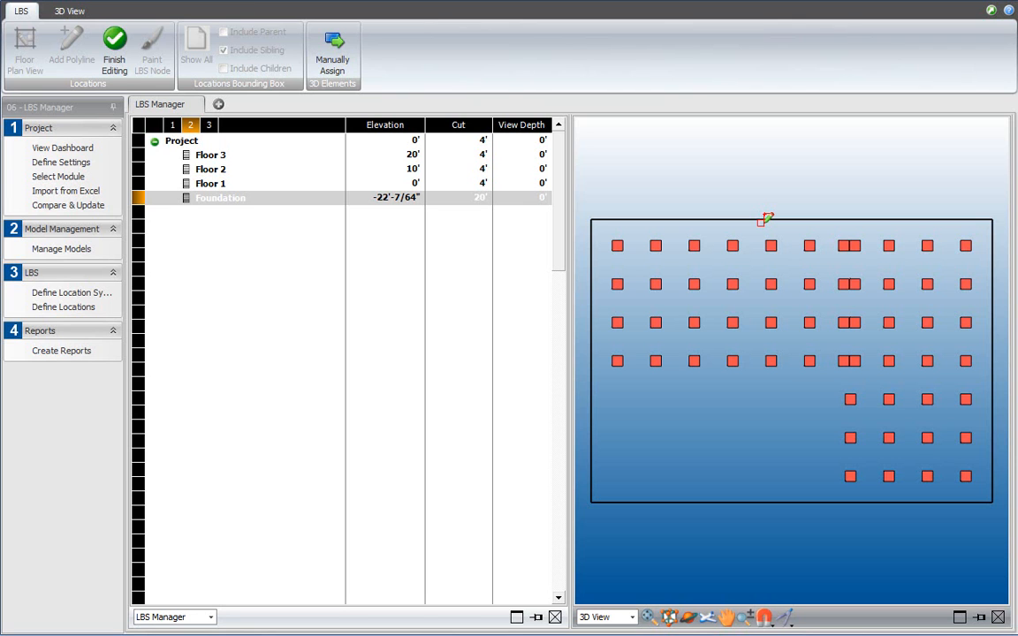
mouse_move(780, 524)
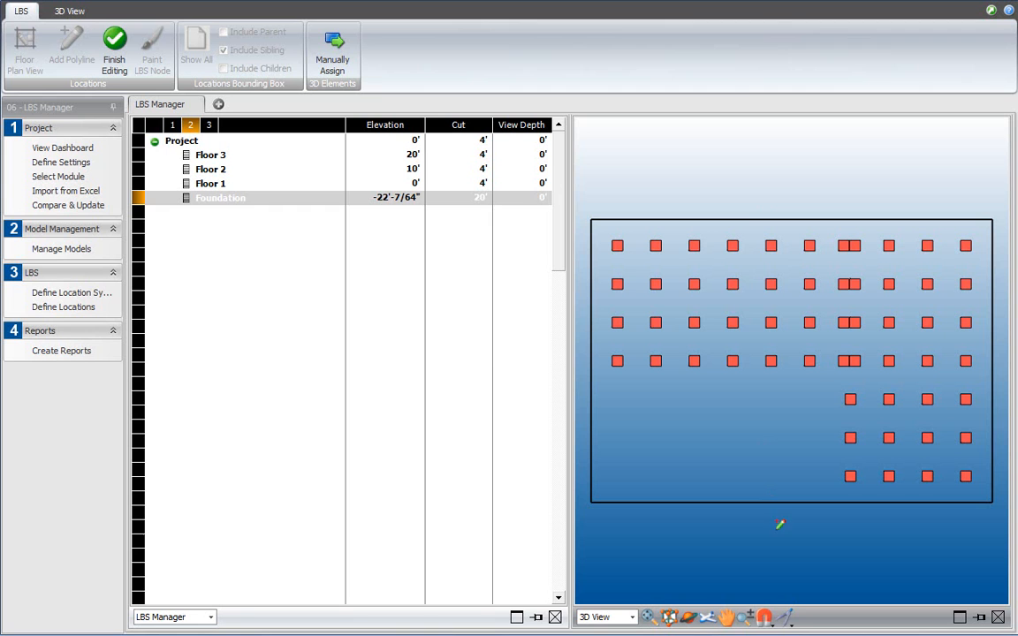
click(793, 617)
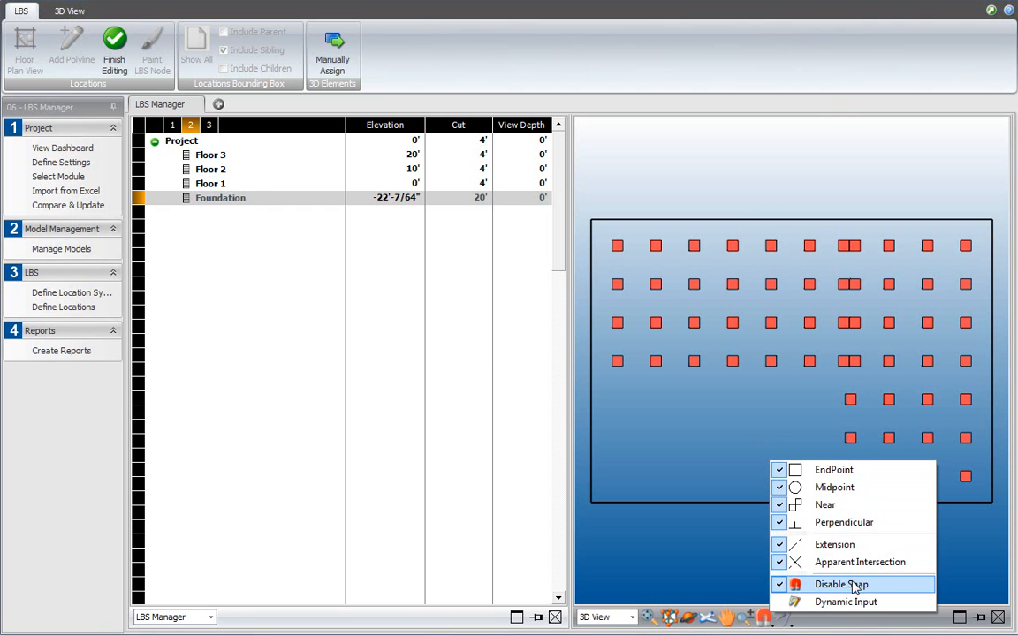
mouse_move(834, 469)
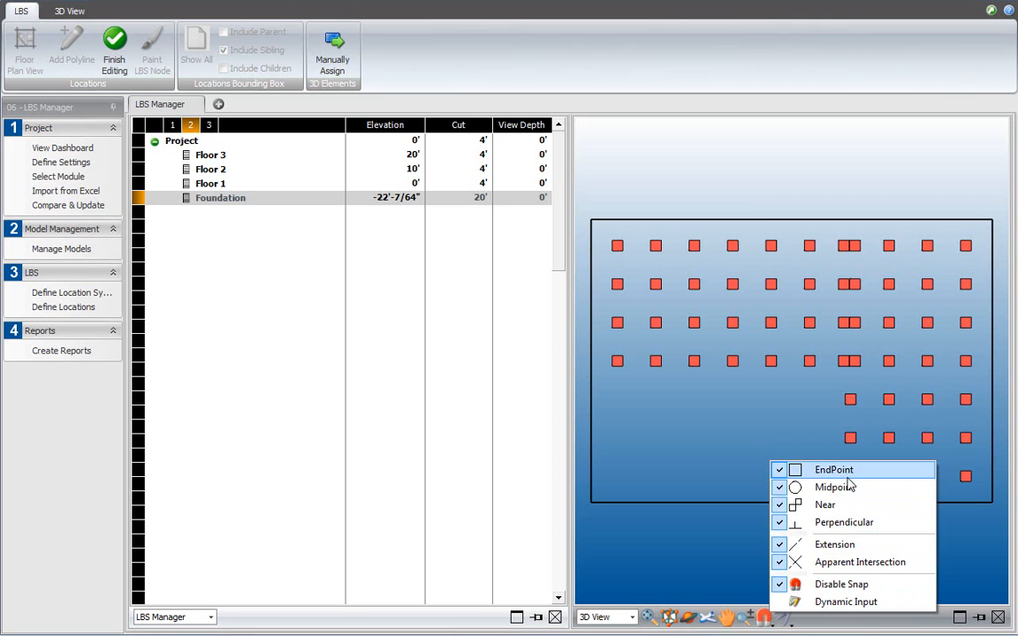
mouse_move(827, 504)
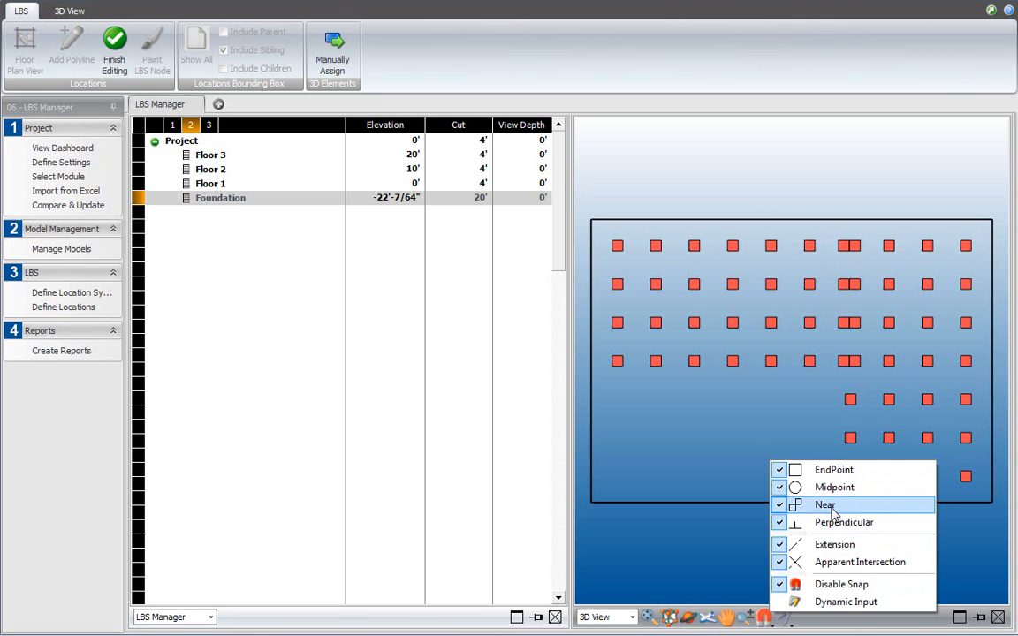
mouse_move(835, 487)
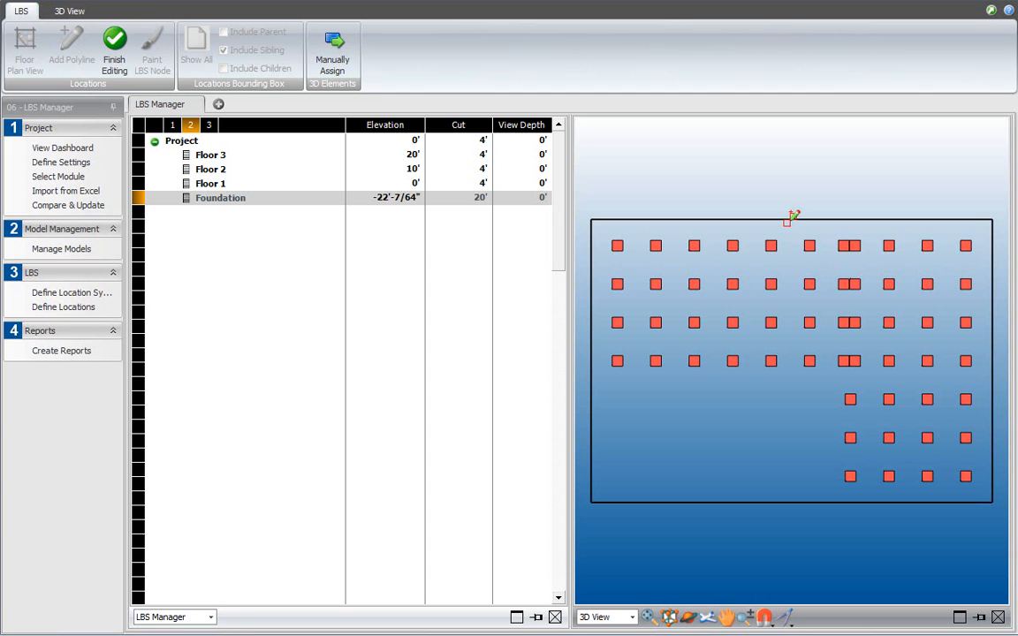
mouse_move(756, 217)
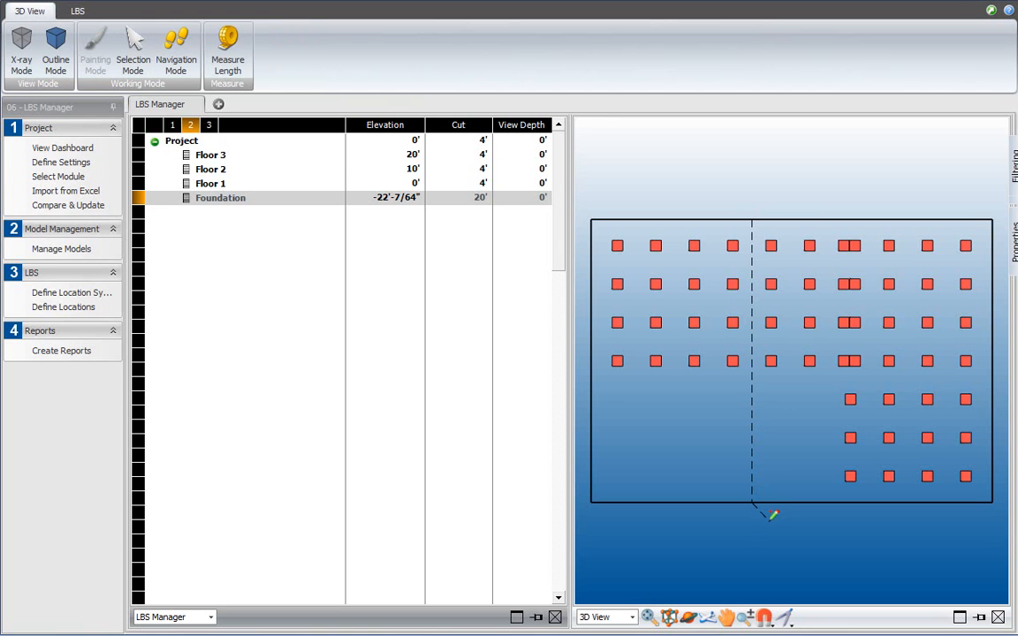
mouse_move(789, 524)
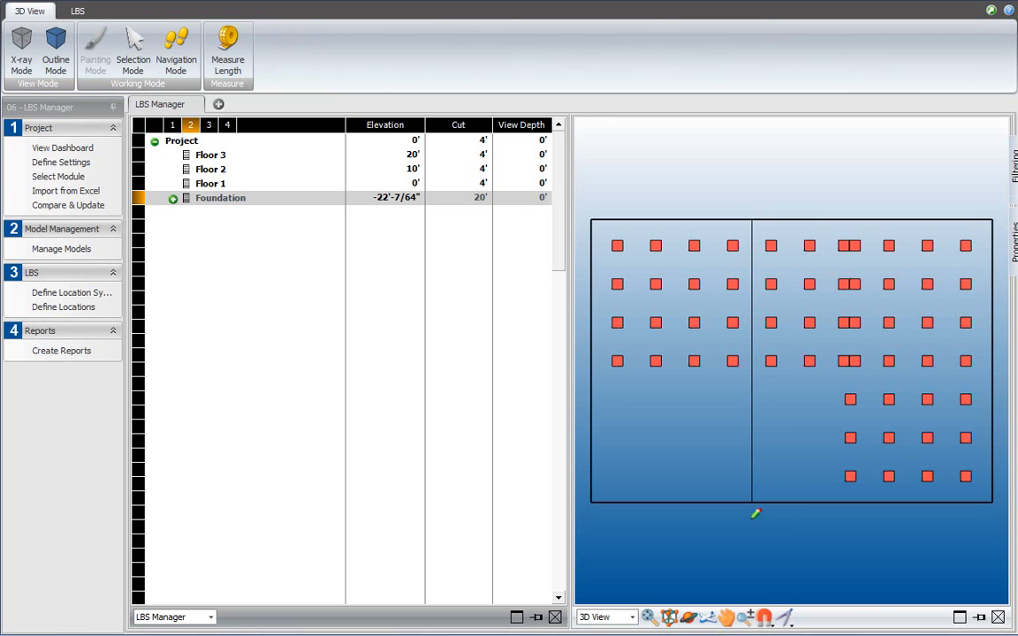
mouse_move(762, 206)
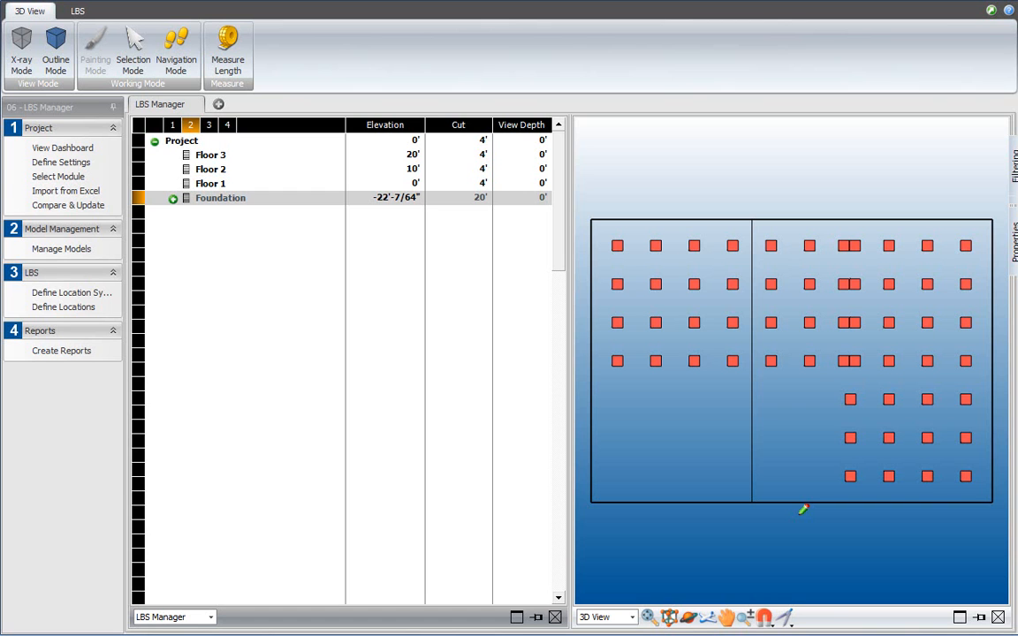
mouse_move(997, 373)
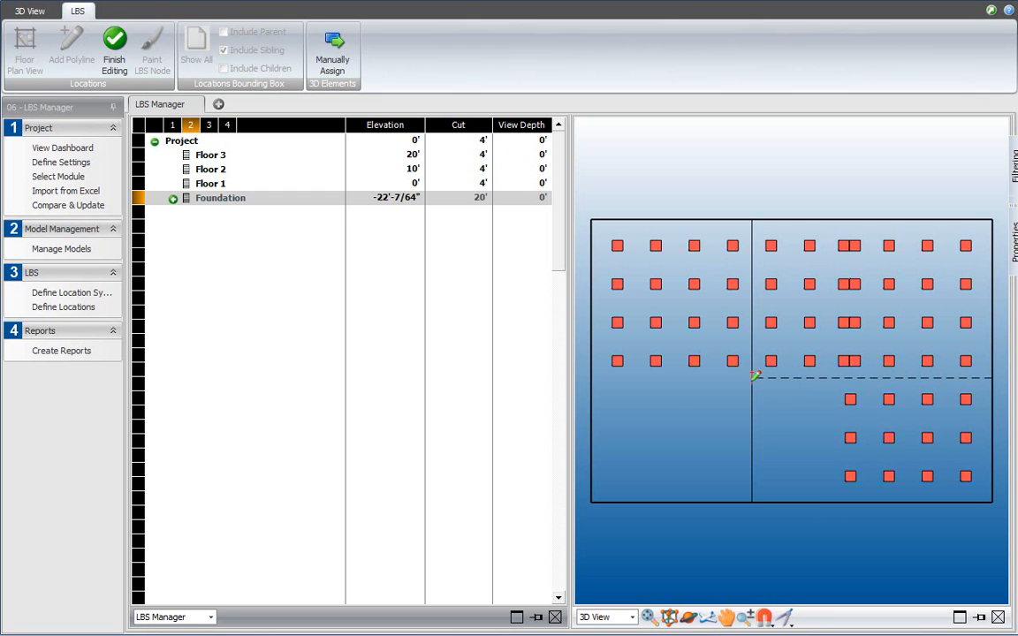
mouse_move(778, 418)
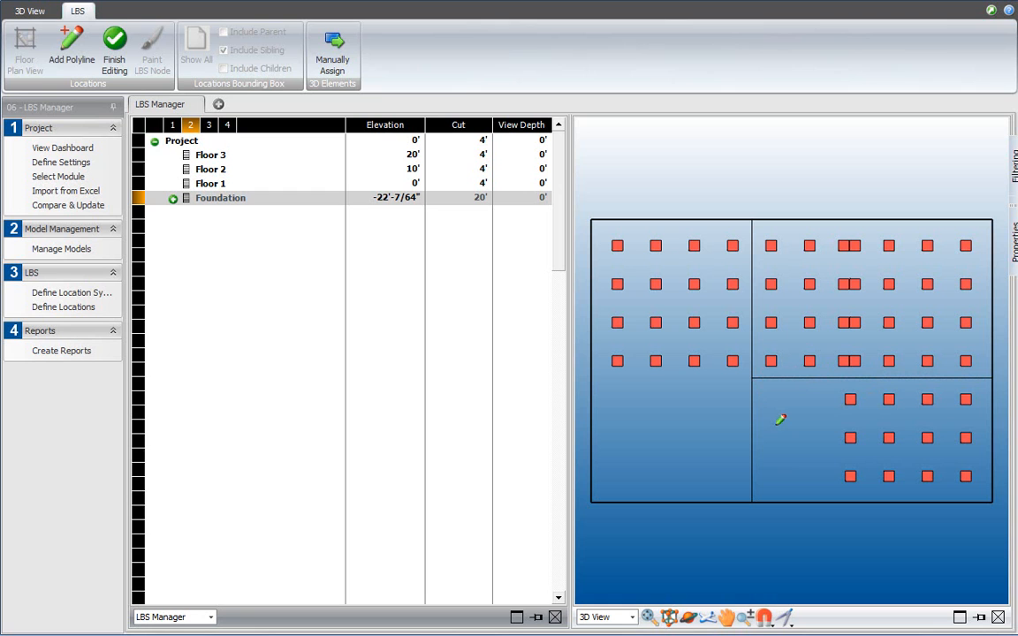
mouse_move(311, 239)
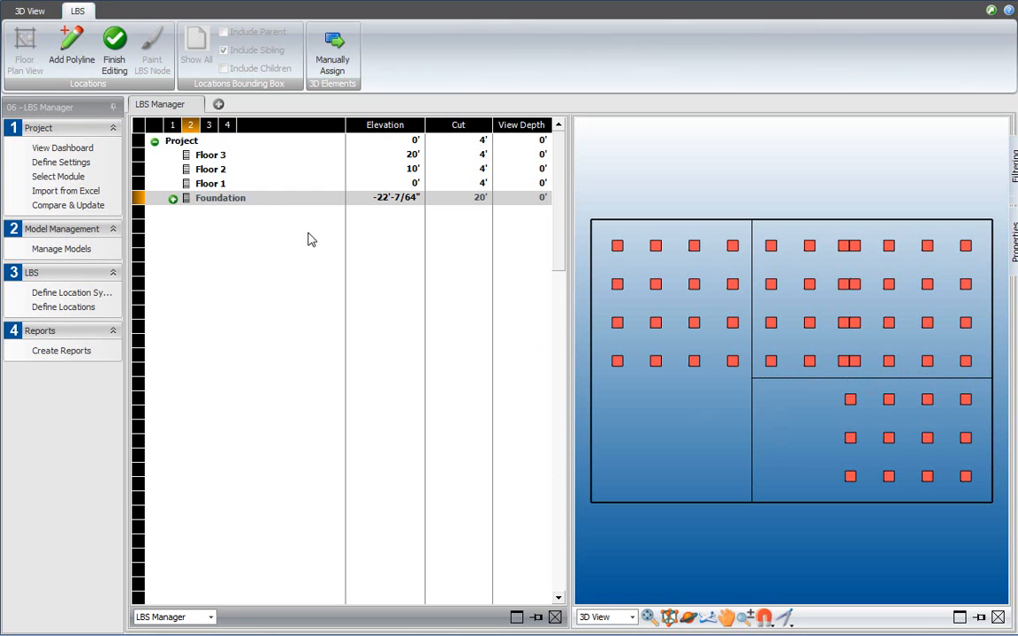
Step: Expand the Foundation node to list its five unnamed locations
click(173, 197)
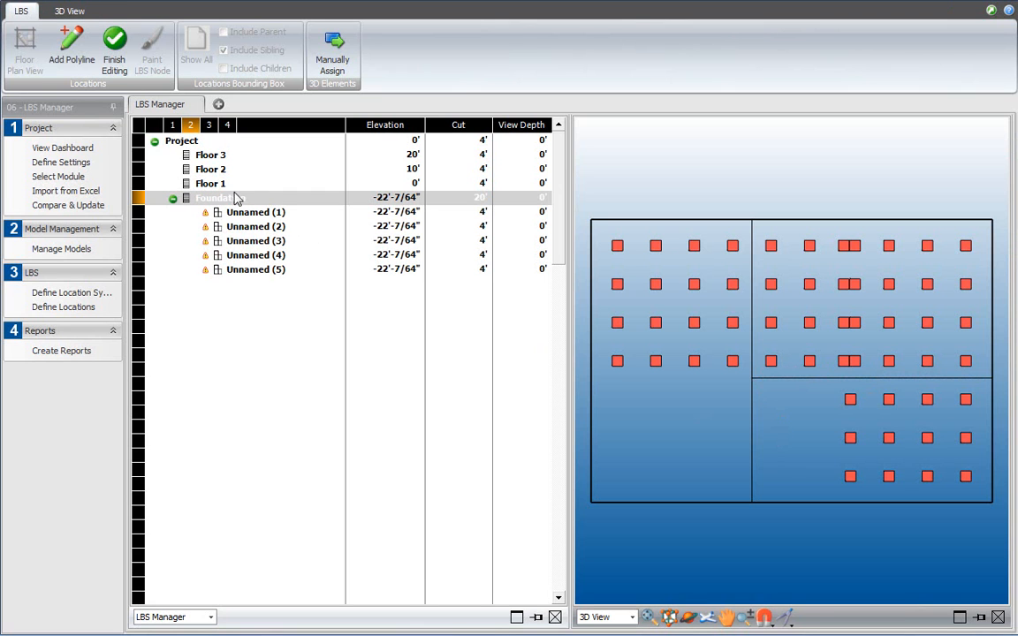
mouse_move(333, 231)
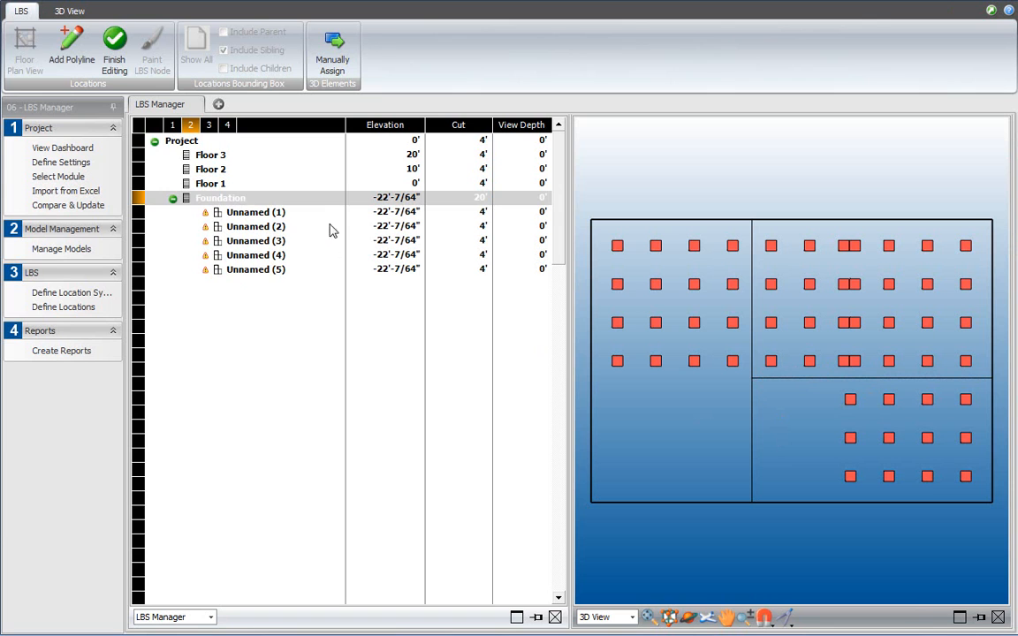
mouse_move(268, 263)
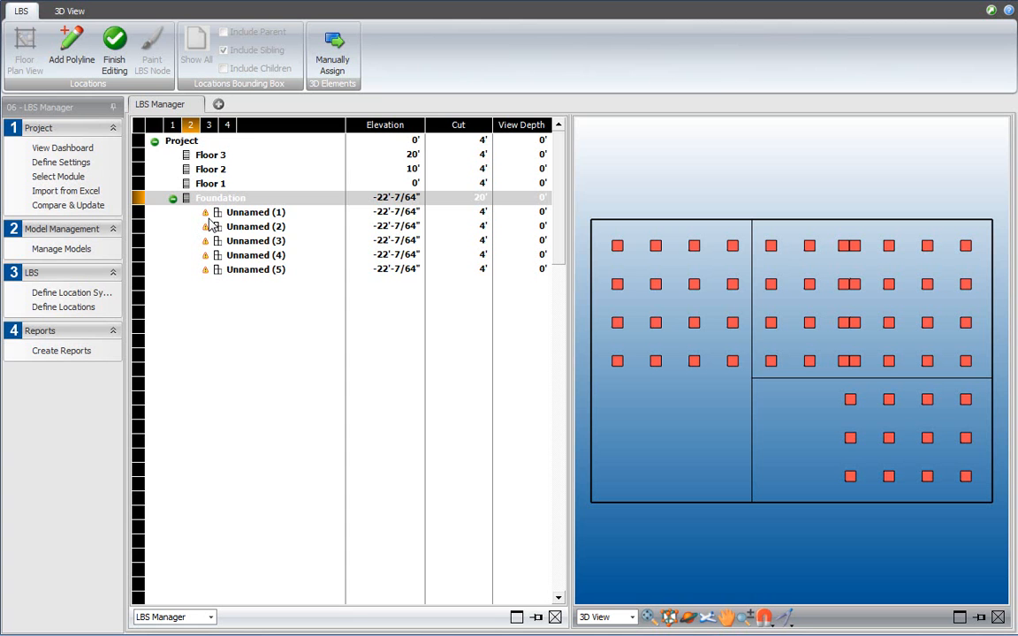
mouse_move(222, 193)
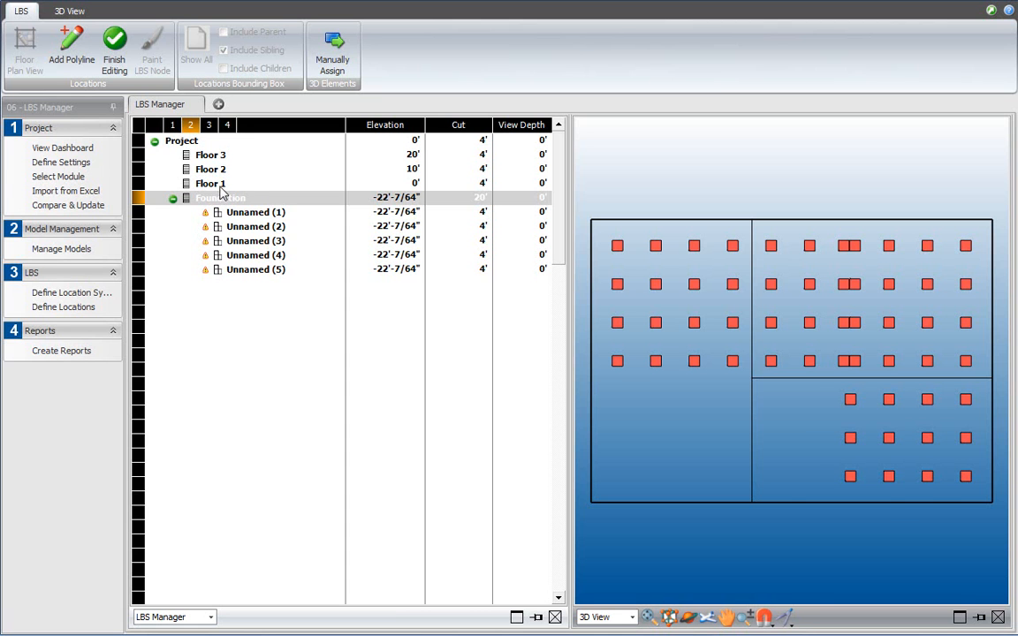